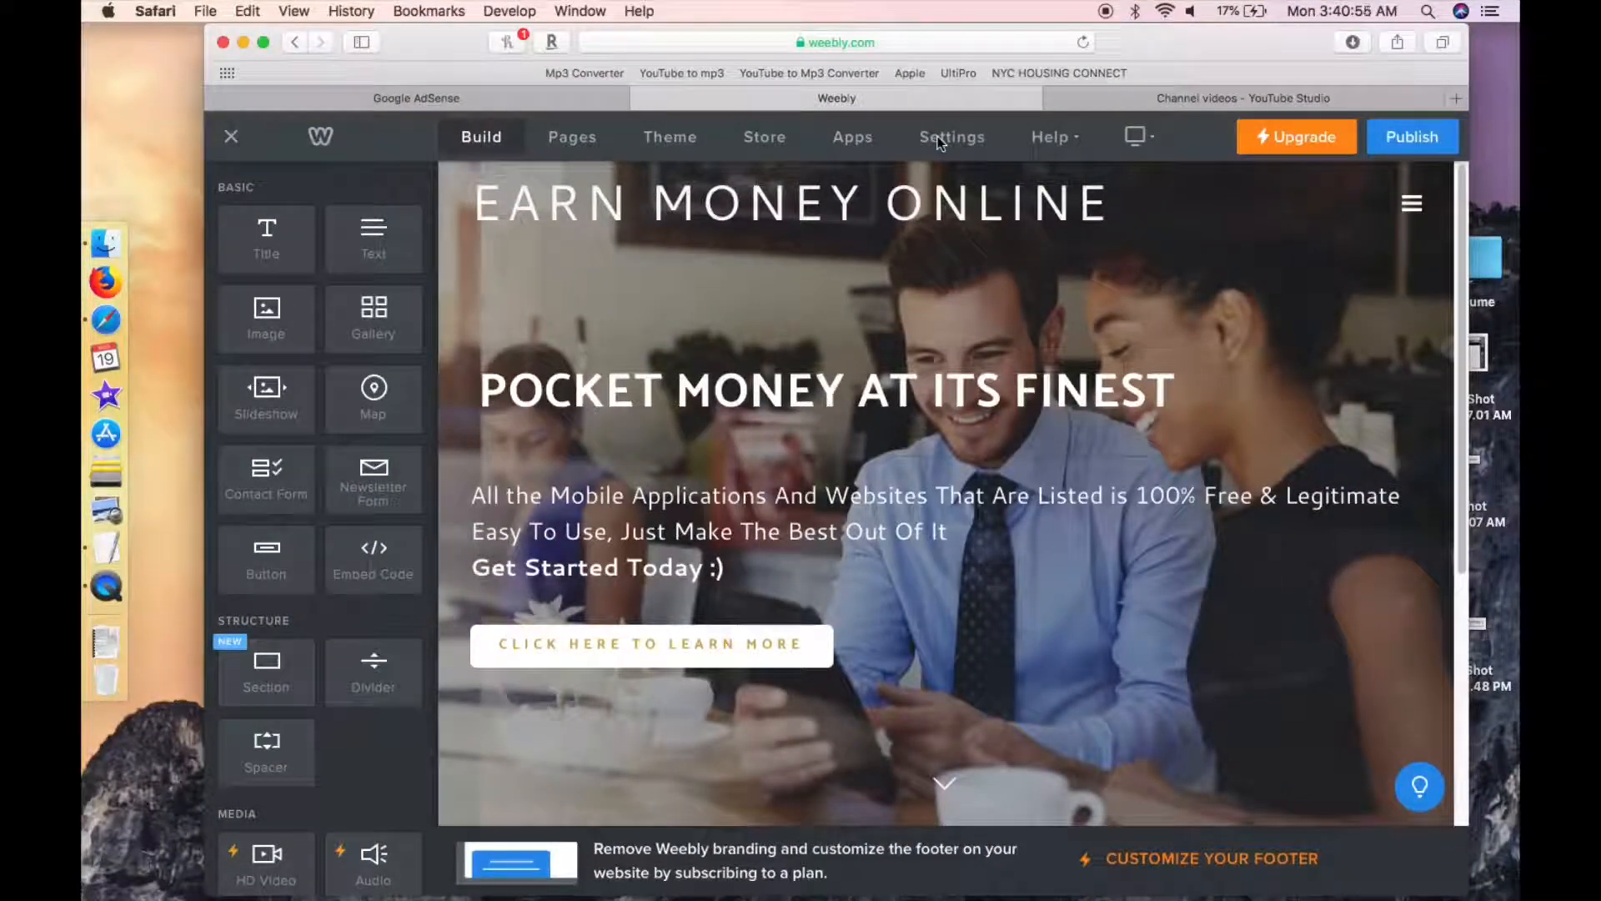
# - Open the site's General settings page, showing site address, title and category
pyautogui.click(951, 137)
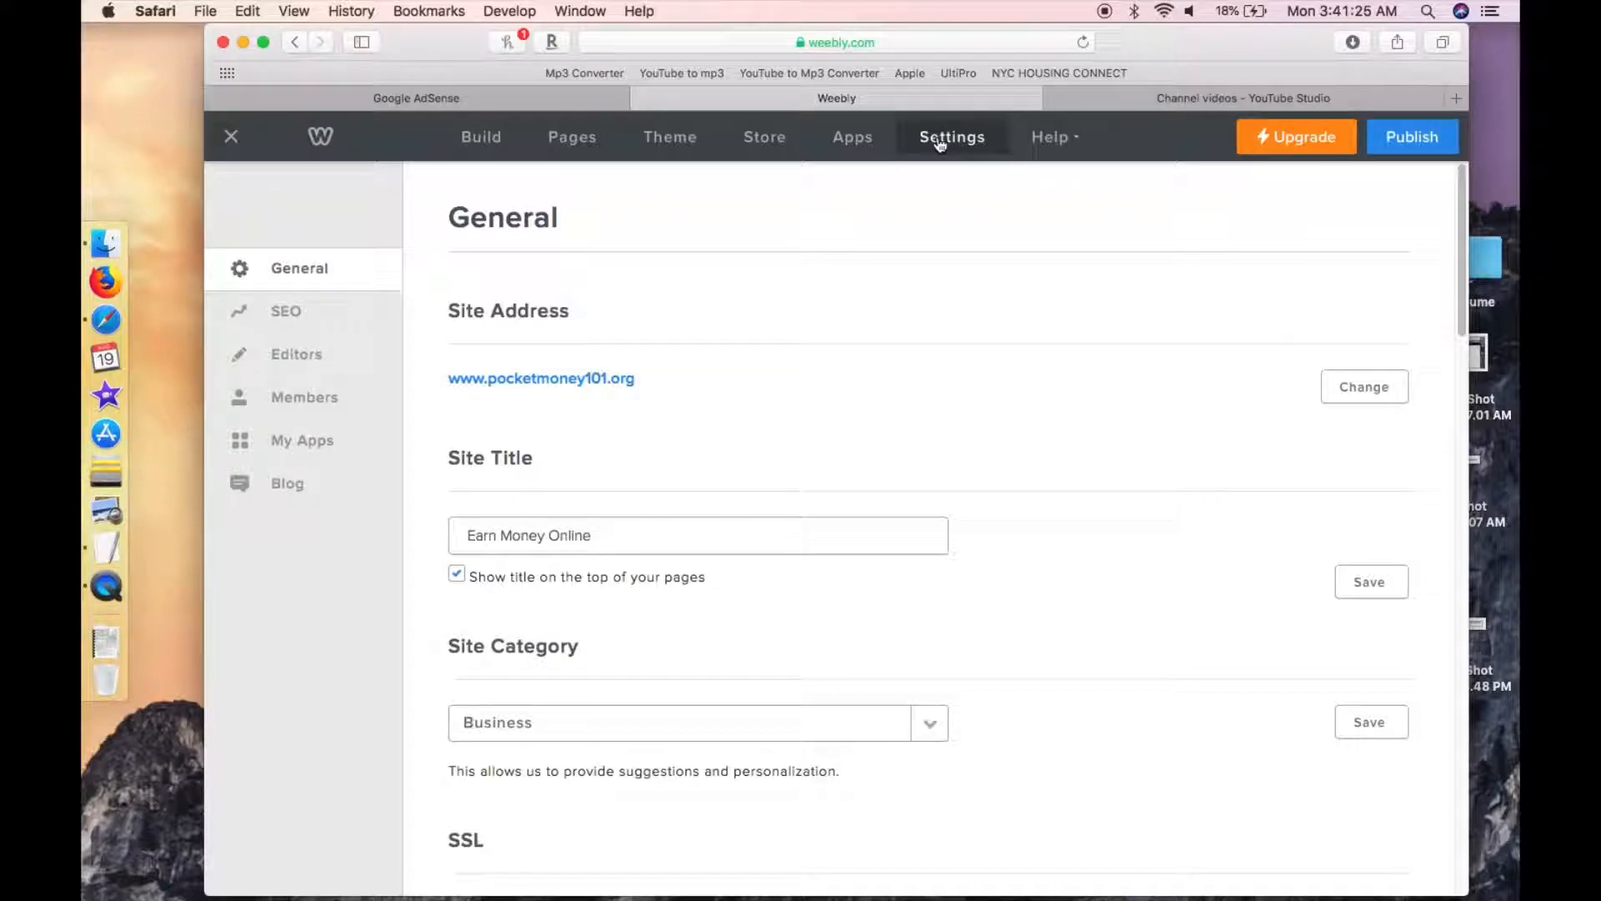
pyautogui.scroll(-3)
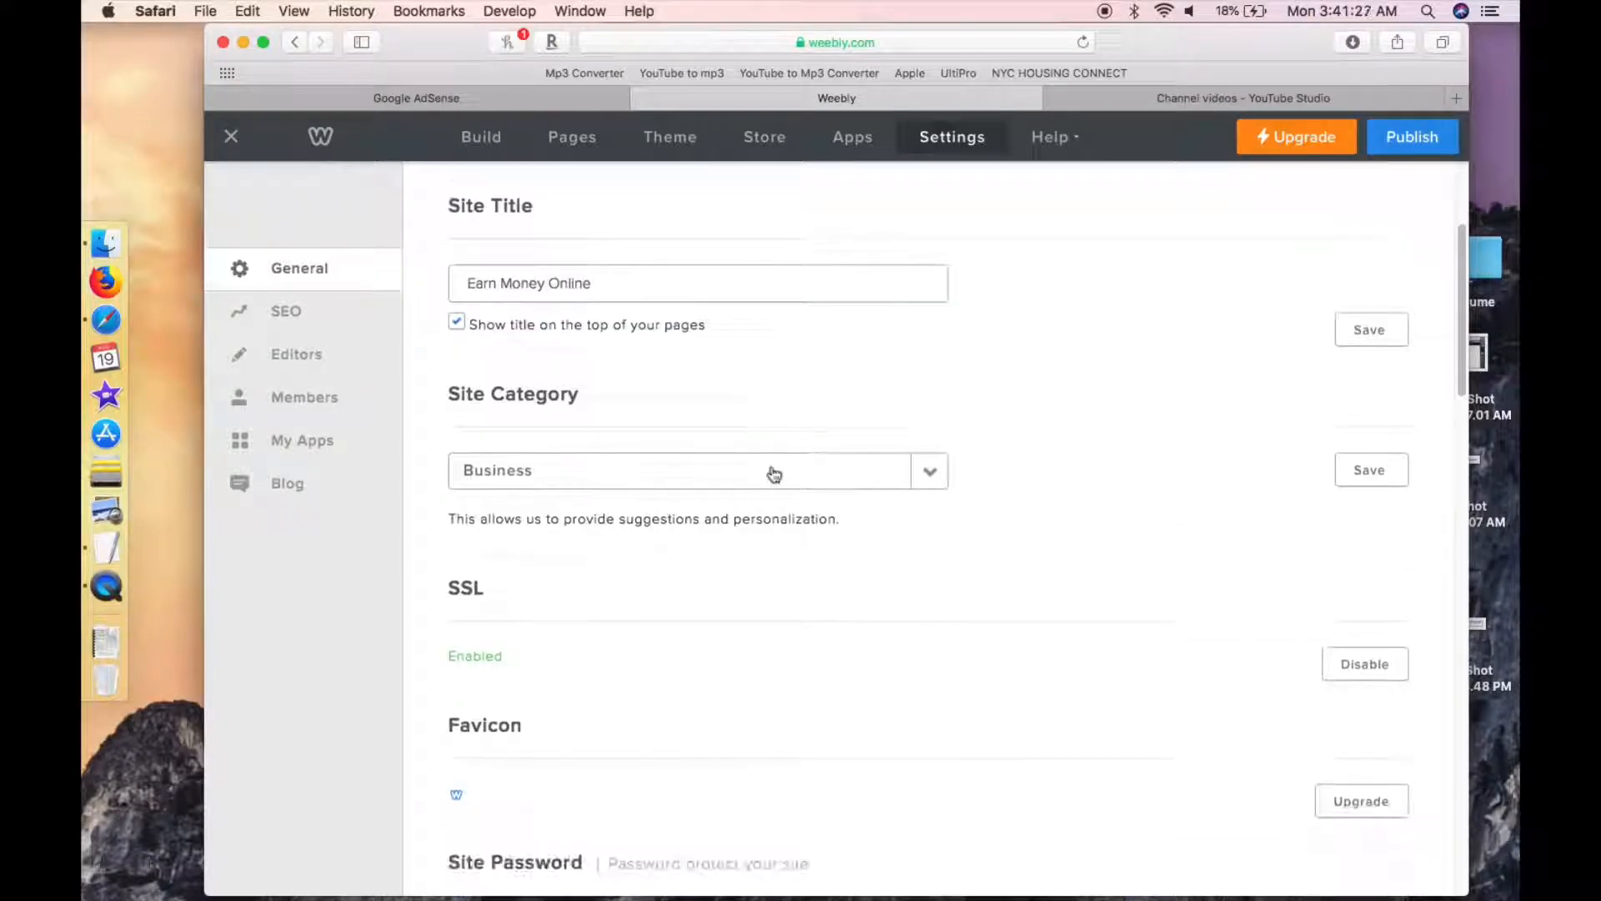
pyautogui.scroll(-3)
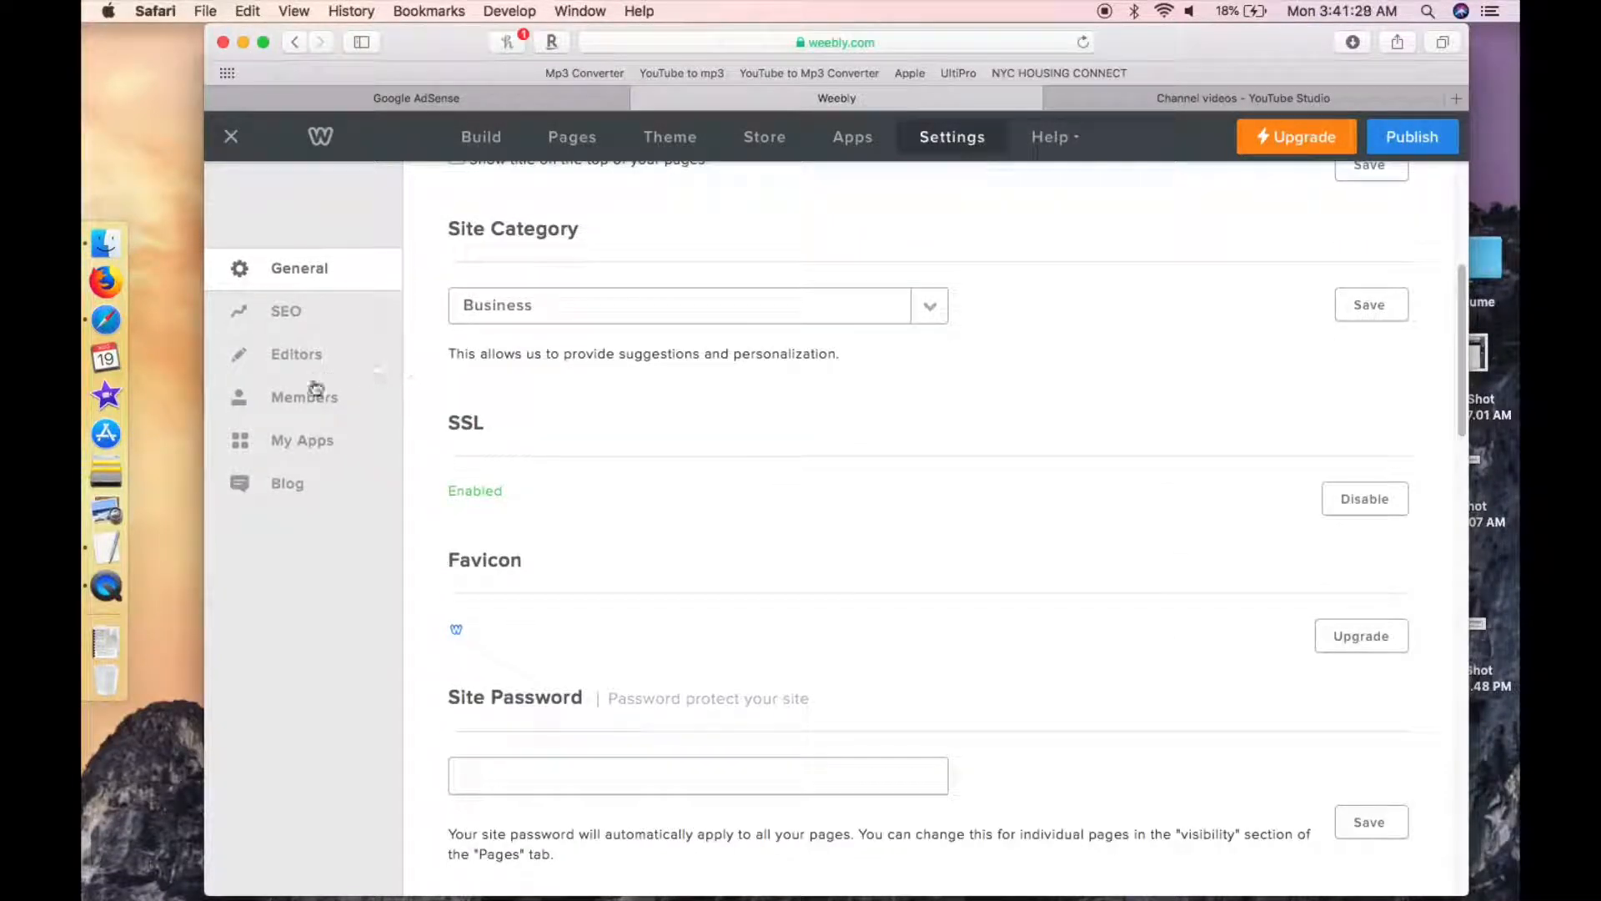
pyautogui.moveTo(302, 335)
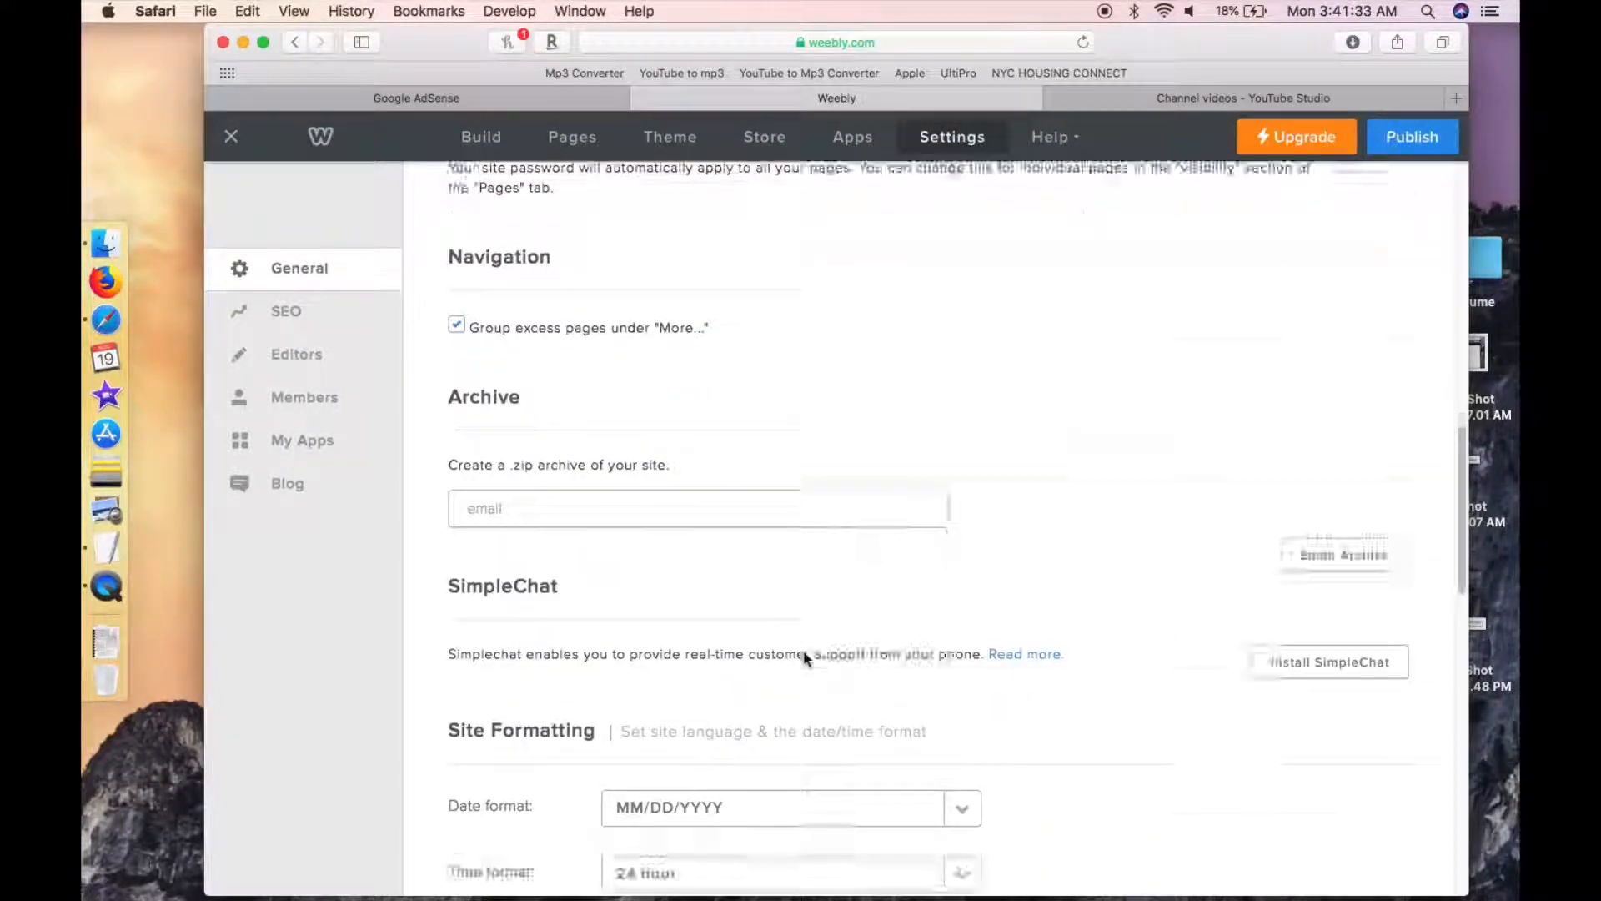
pyautogui.scroll(-3)
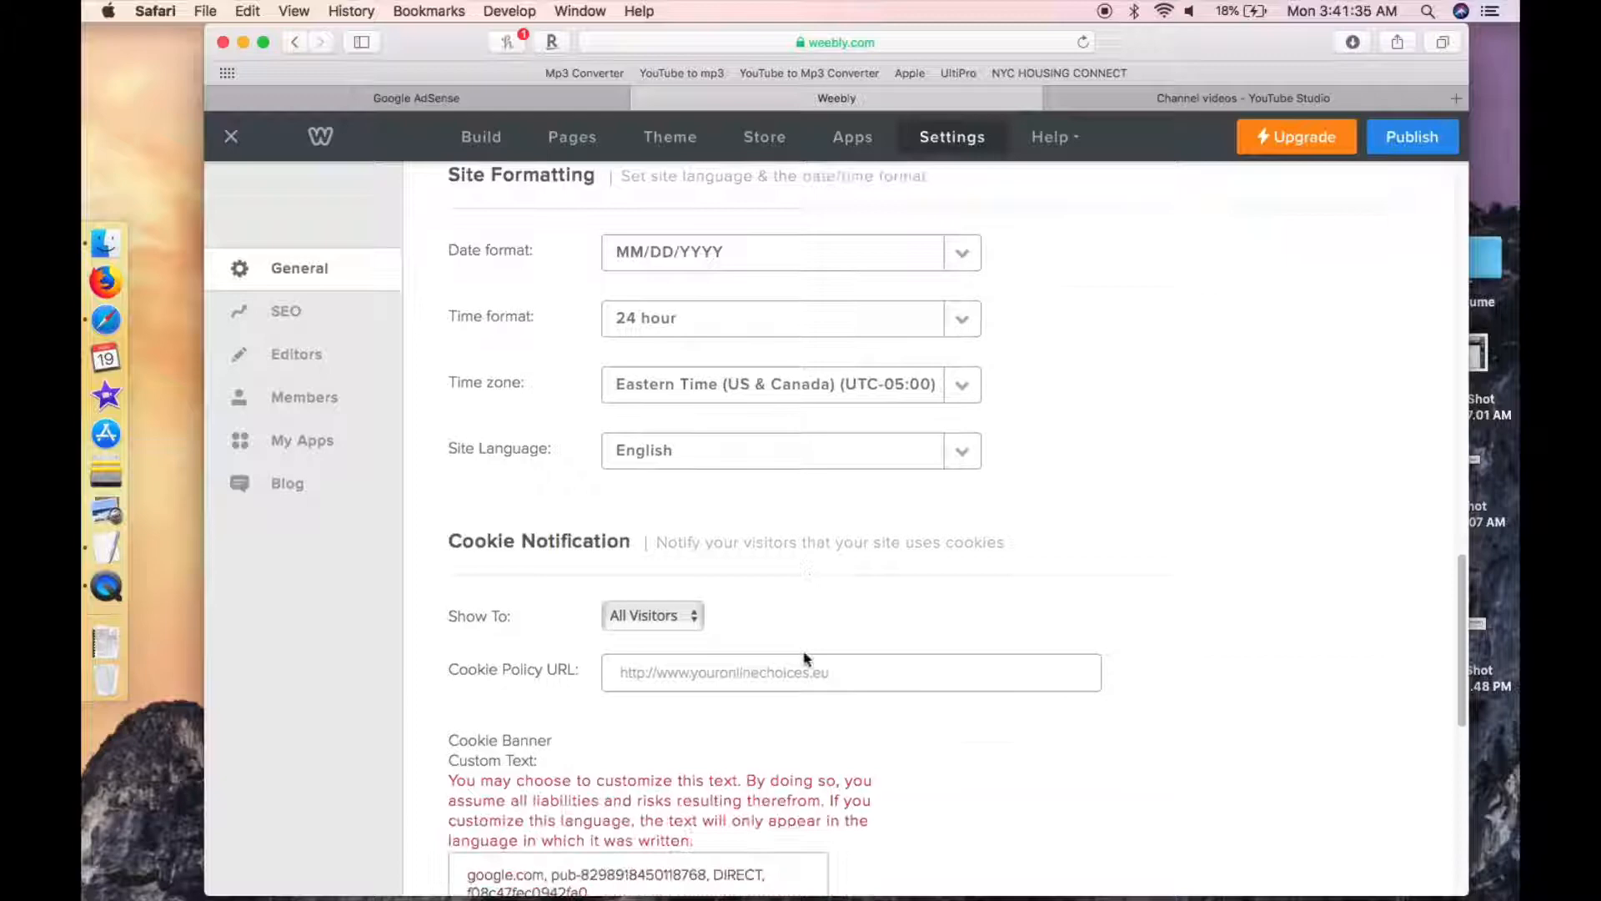
pyautogui.scroll(-3)
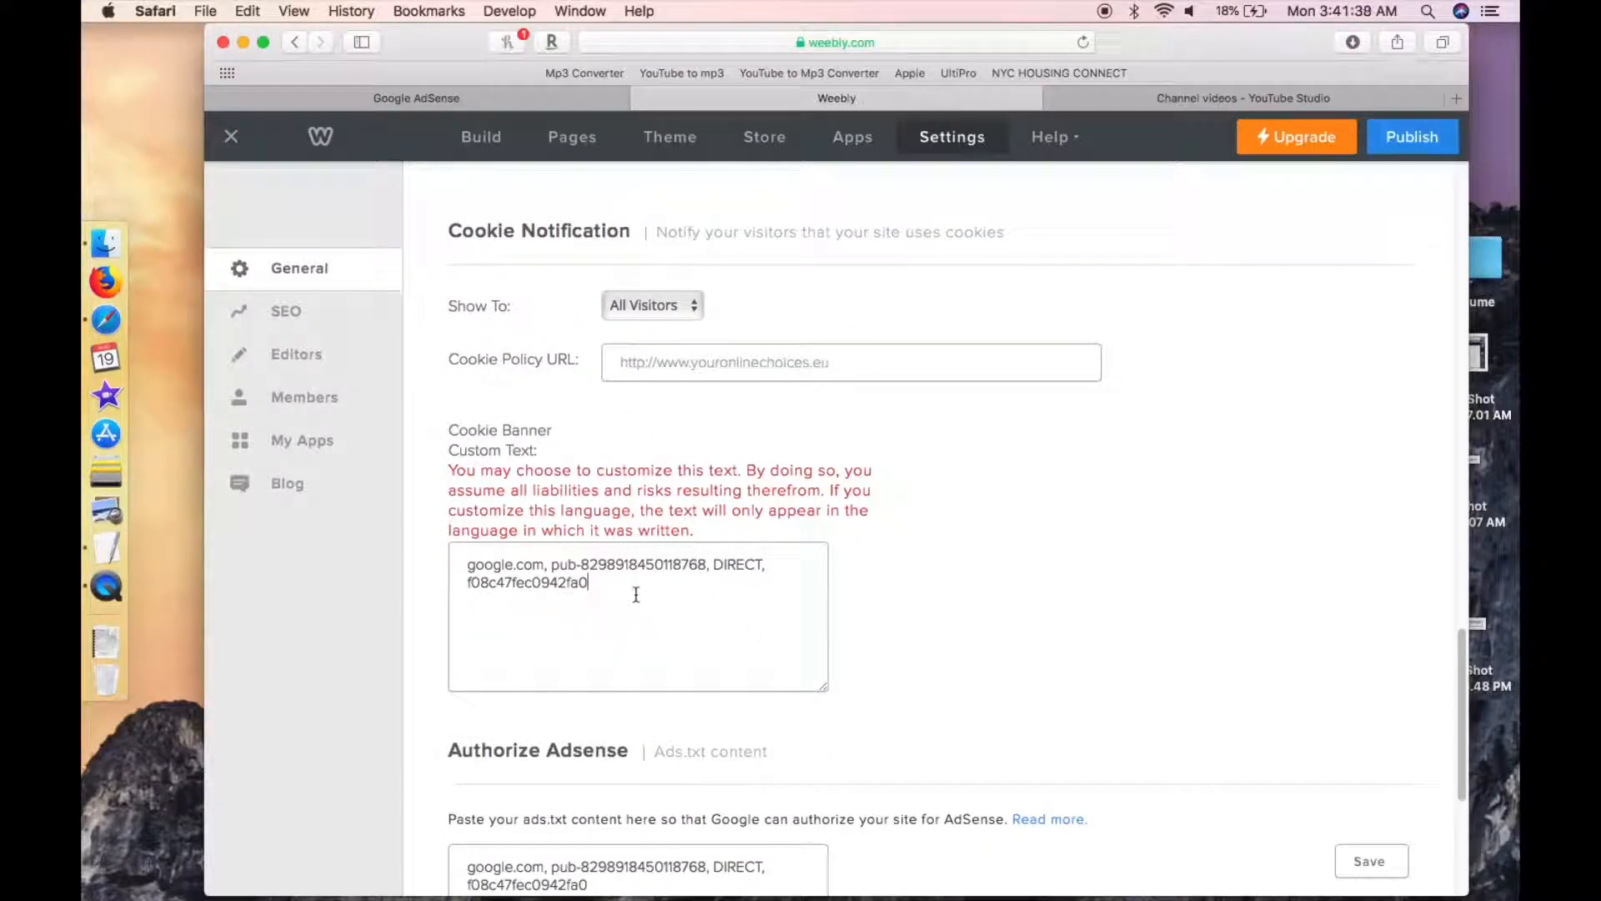
# - Empty the Cookie Banner Custom Text box and scroll down to Authorize Adsense
pyautogui.press('backspace')
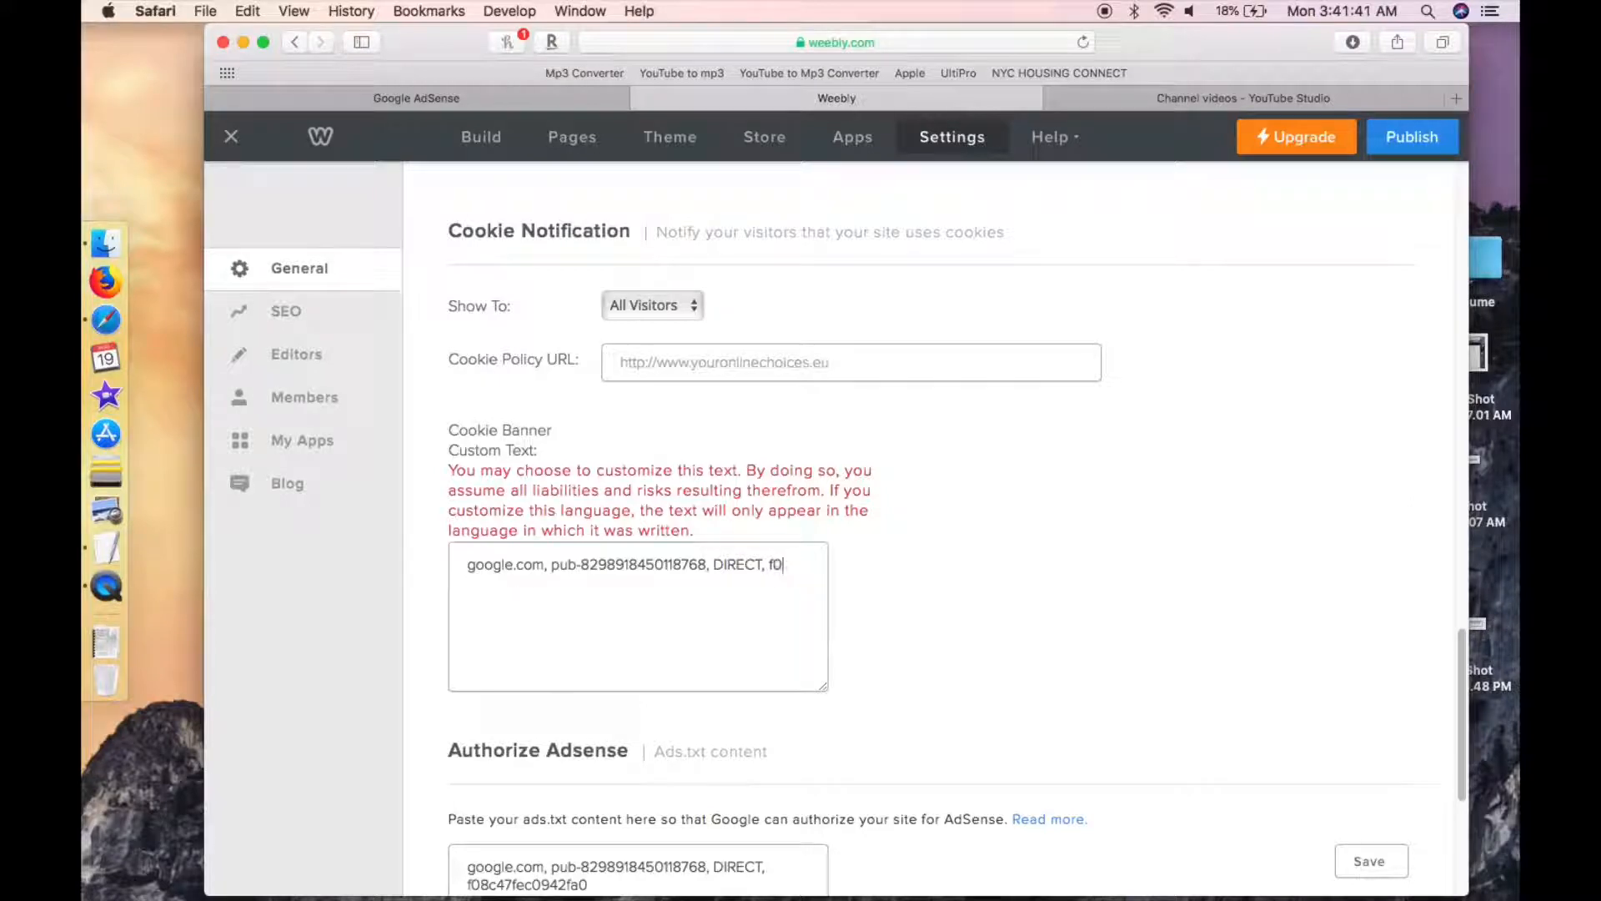
pyautogui.press('backspace')
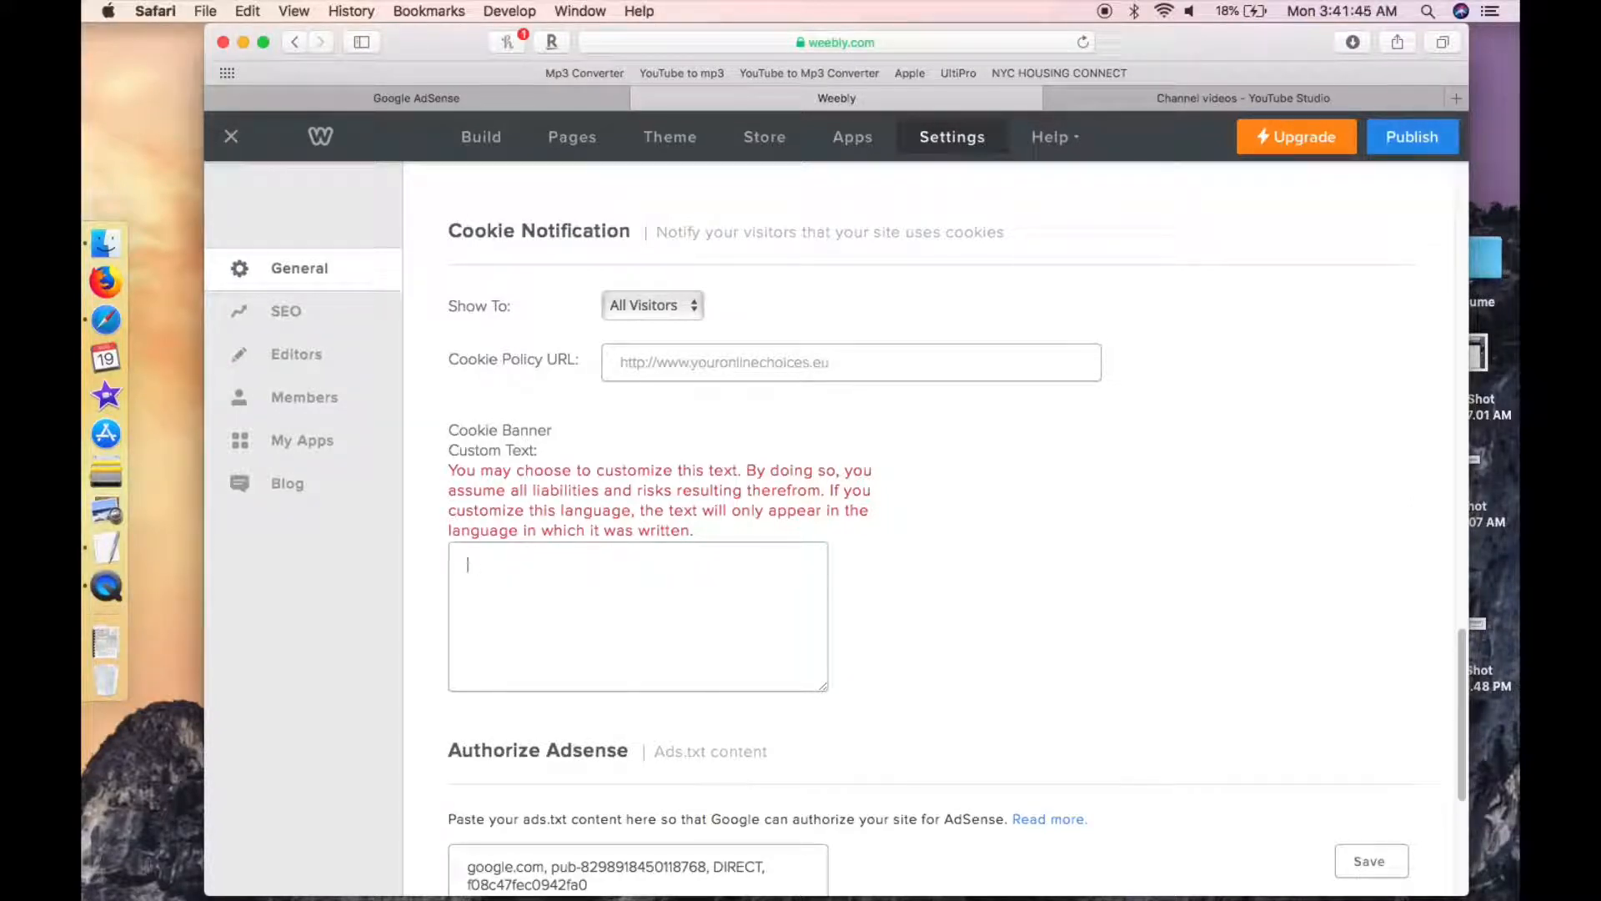
pyautogui.scroll(-3)
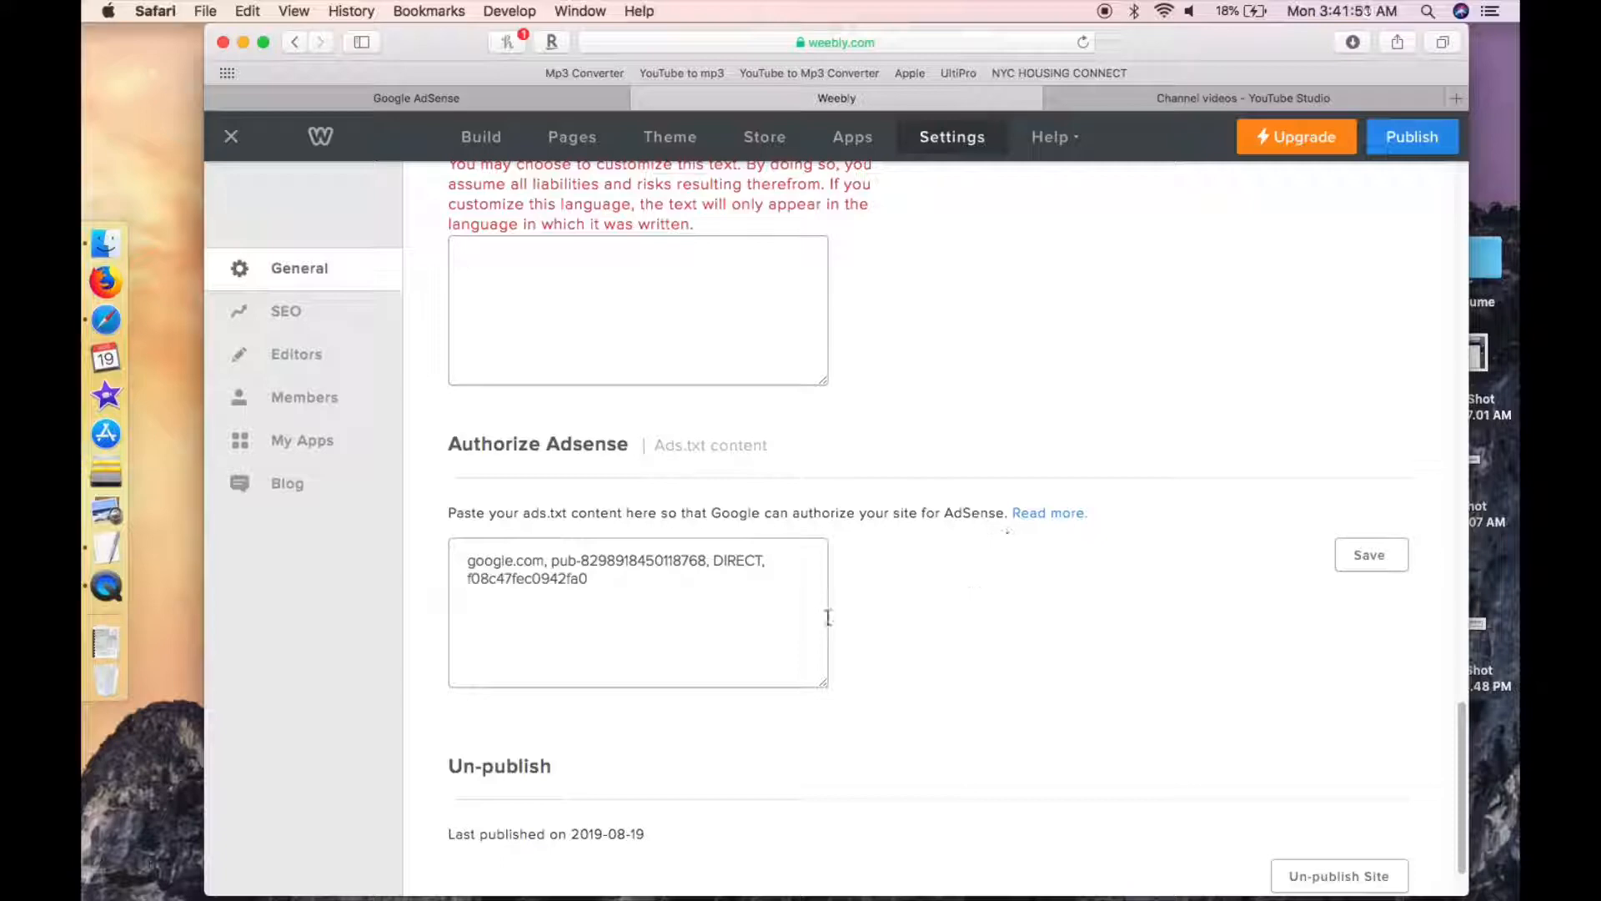
pyautogui.moveTo(996, 596)
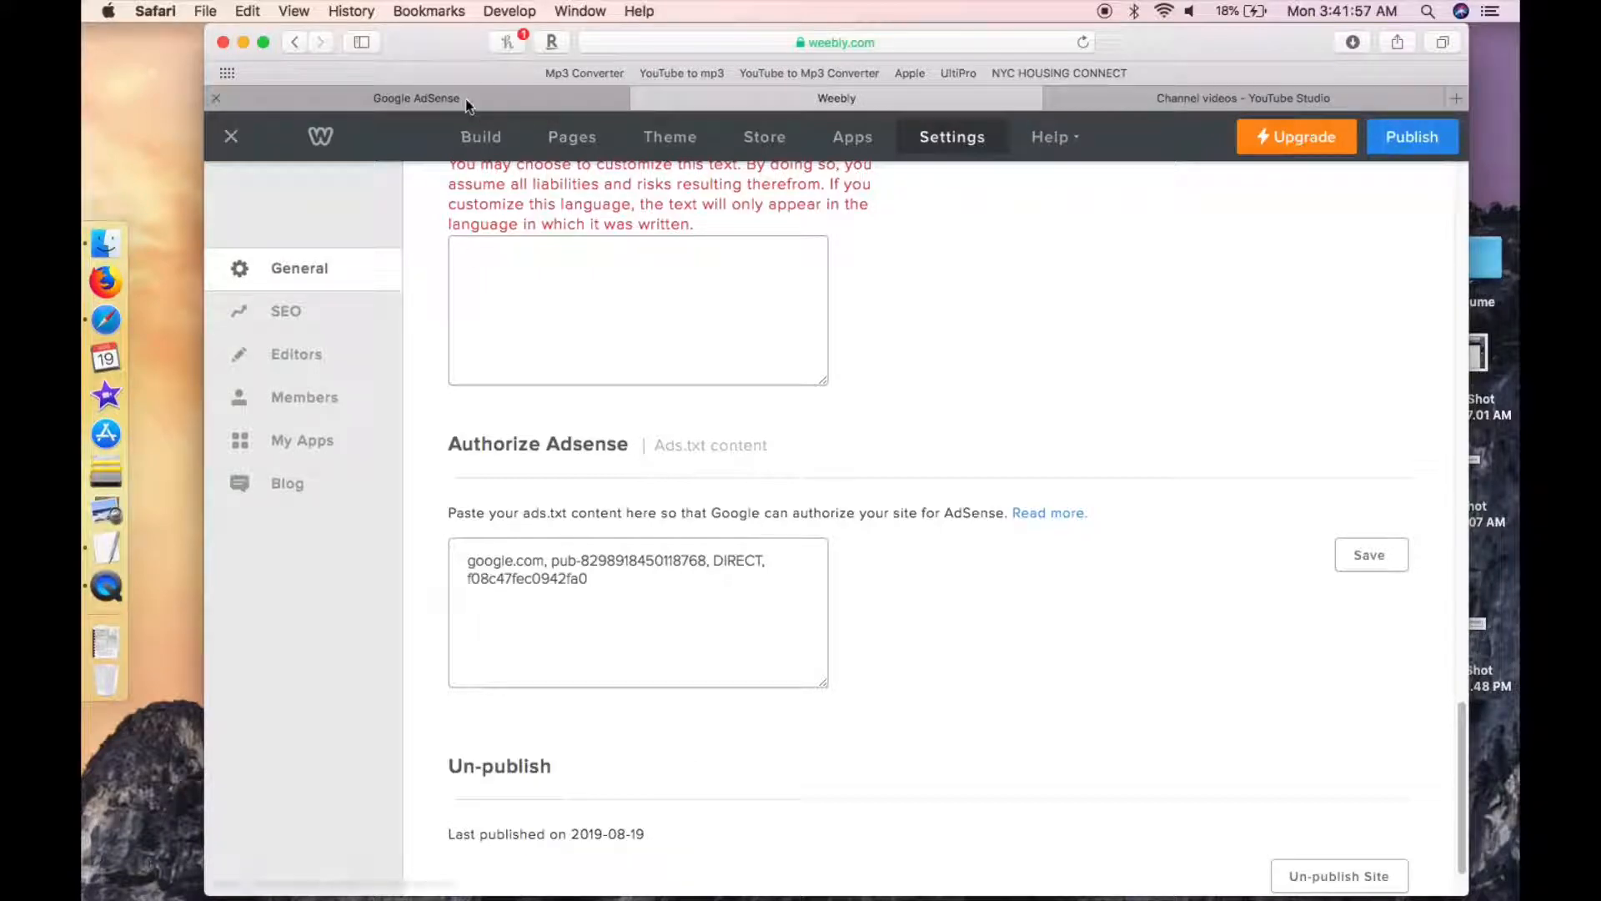
# - Check AdSense's ads.txt notice, save the Authorize Adsense ads.txt entry, and republish
pyautogui.click(415, 98)
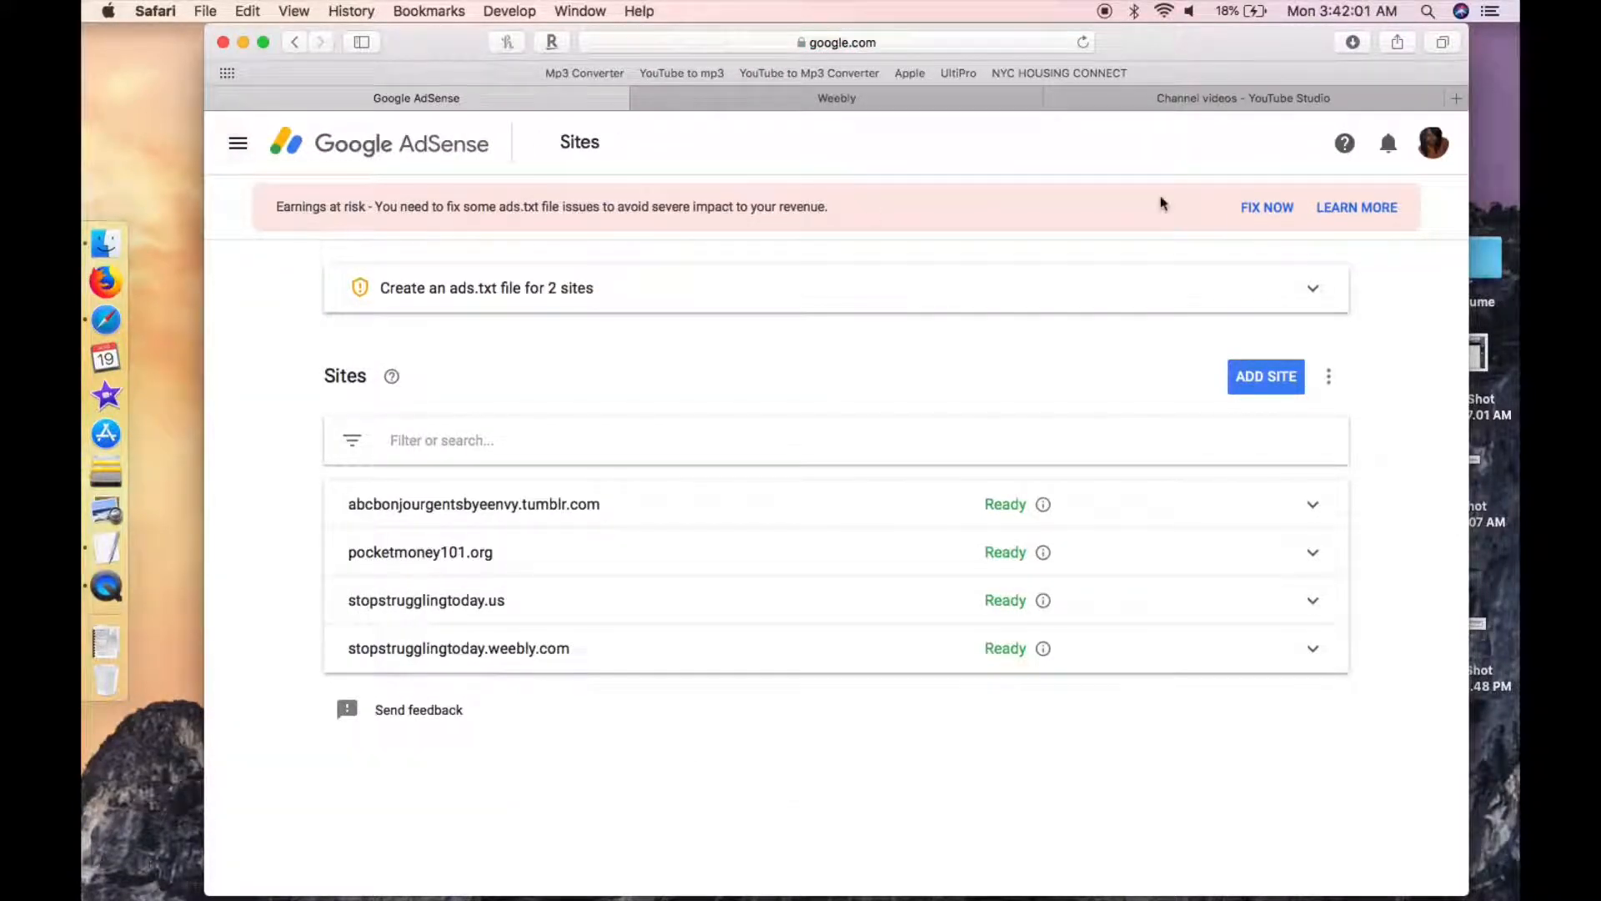
pyautogui.moveTo(732, 222)
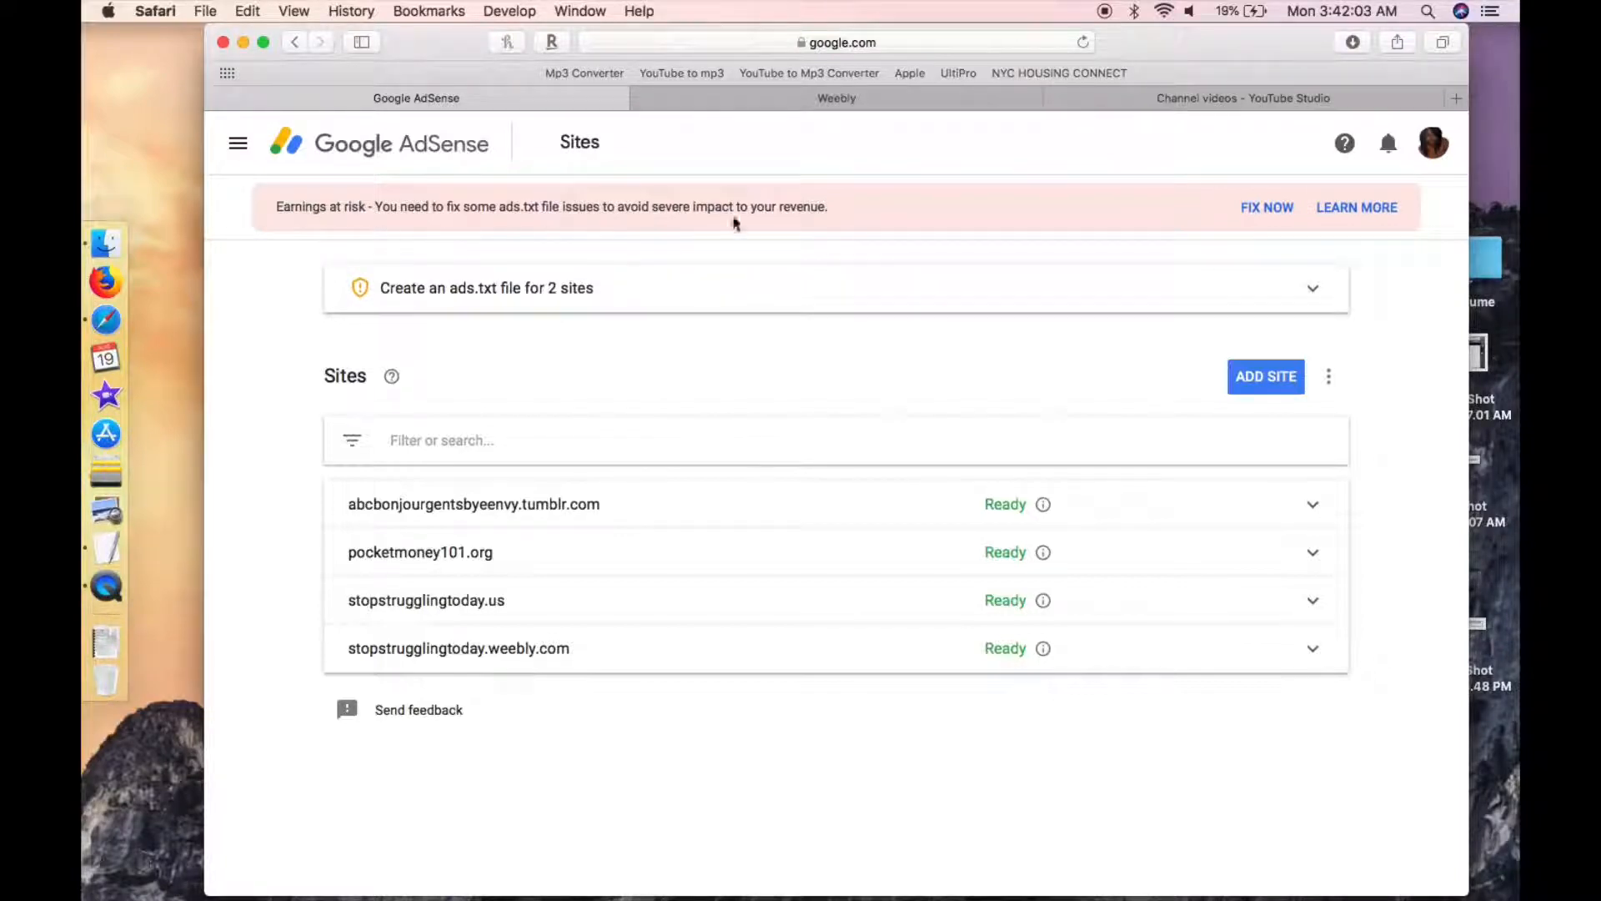
pyautogui.moveTo(1266, 214)
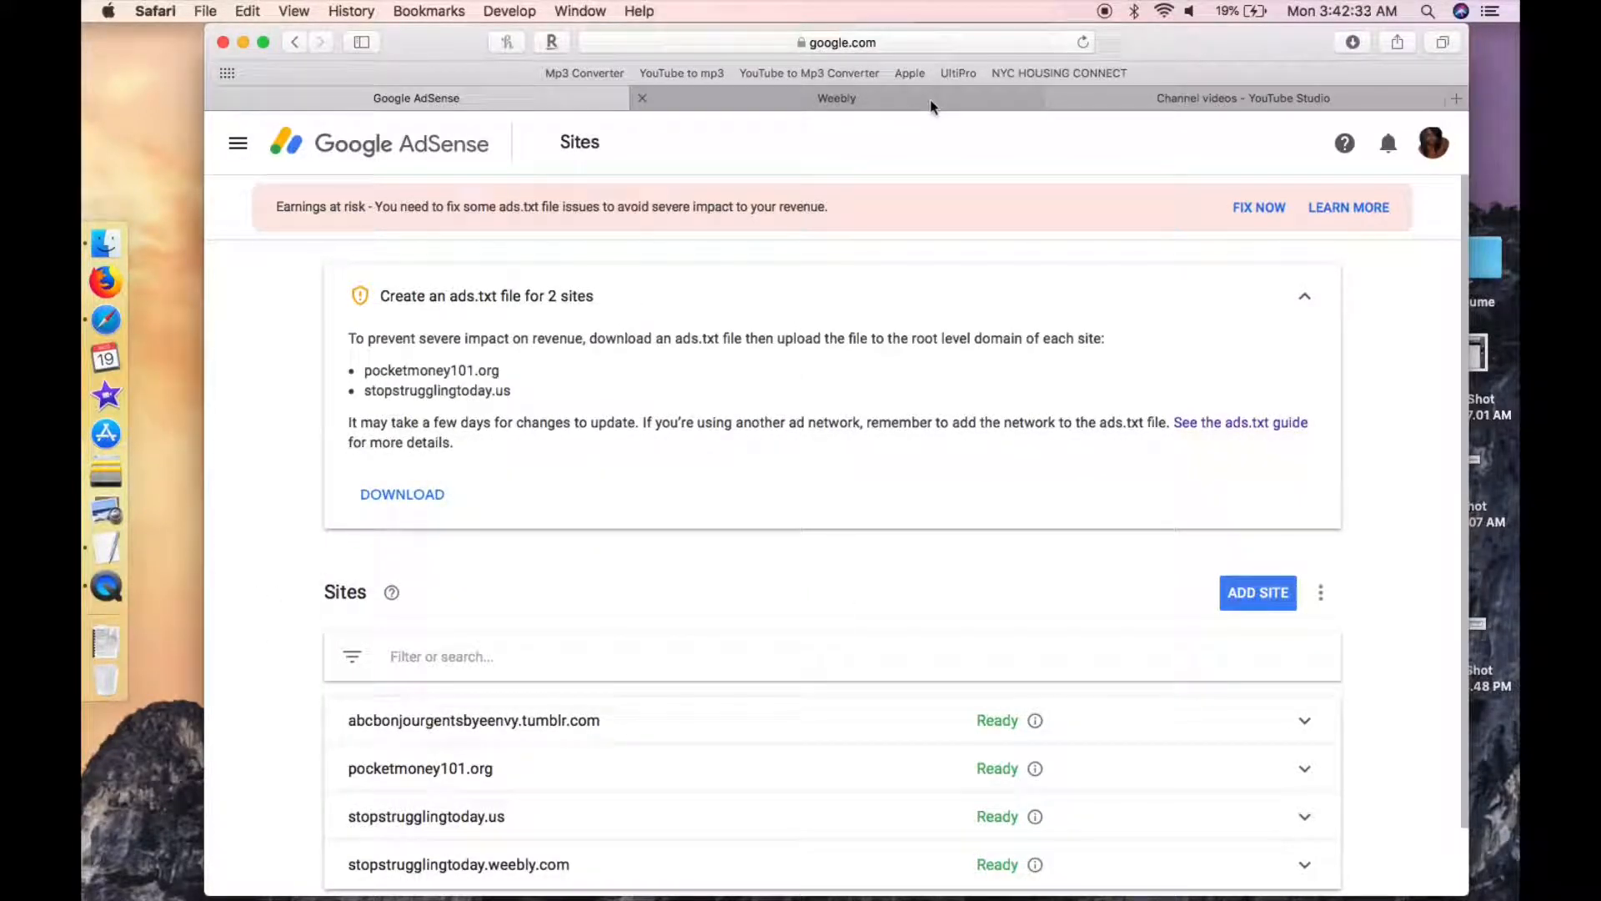
pyautogui.click(837, 97)
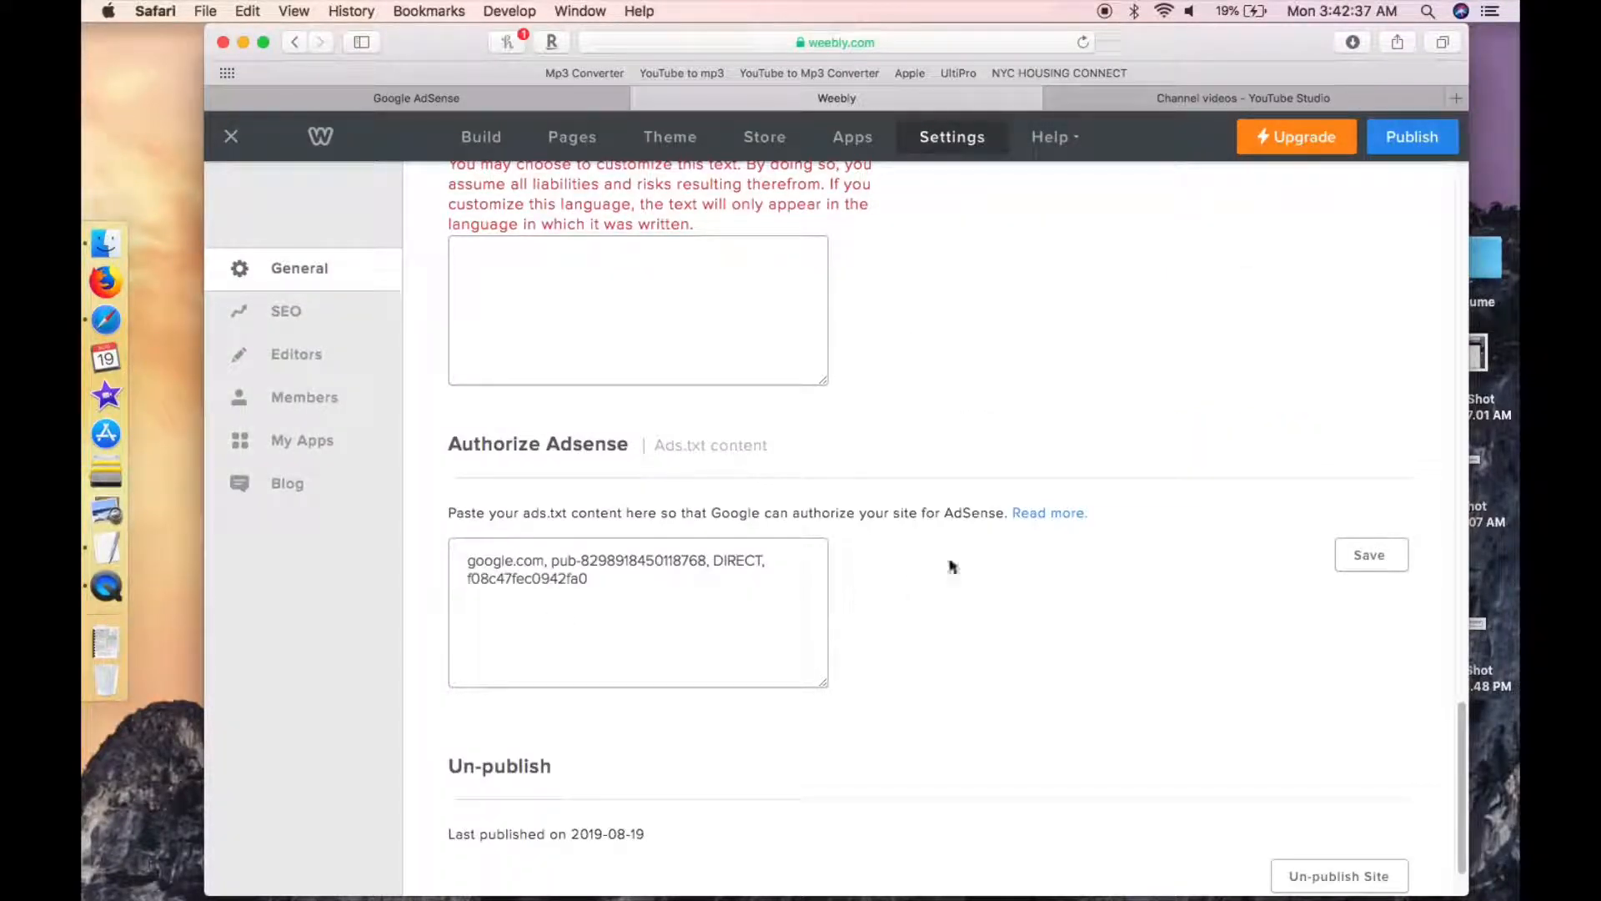
pyautogui.click(1371, 555)
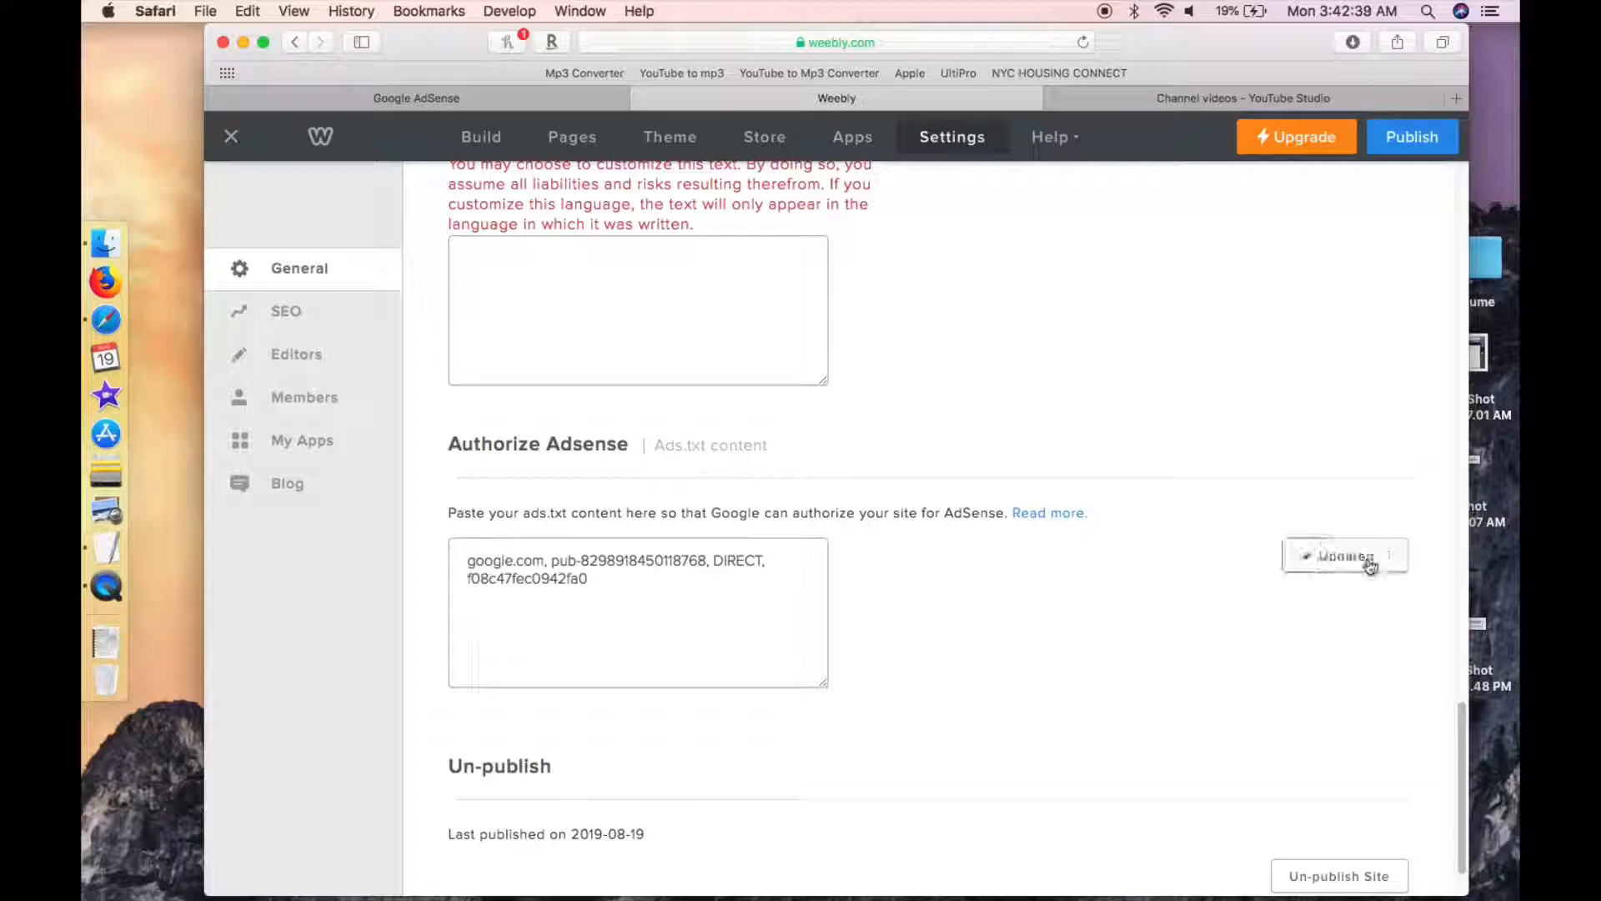
pyautogui.click(1346, 556)
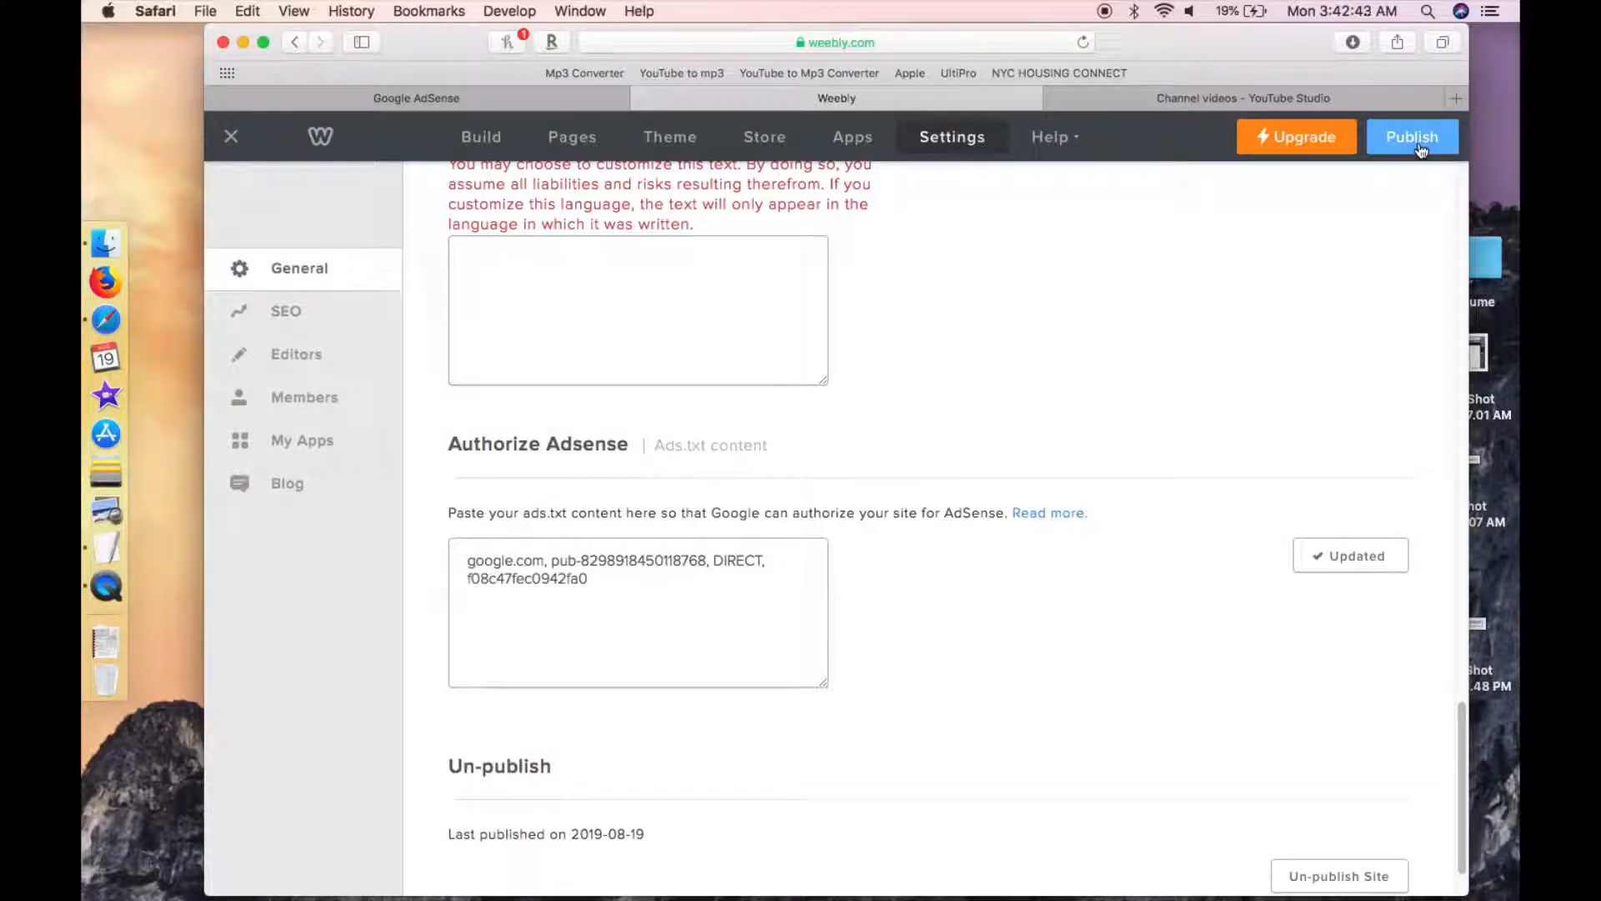
pyautogui.click(1413, 136)
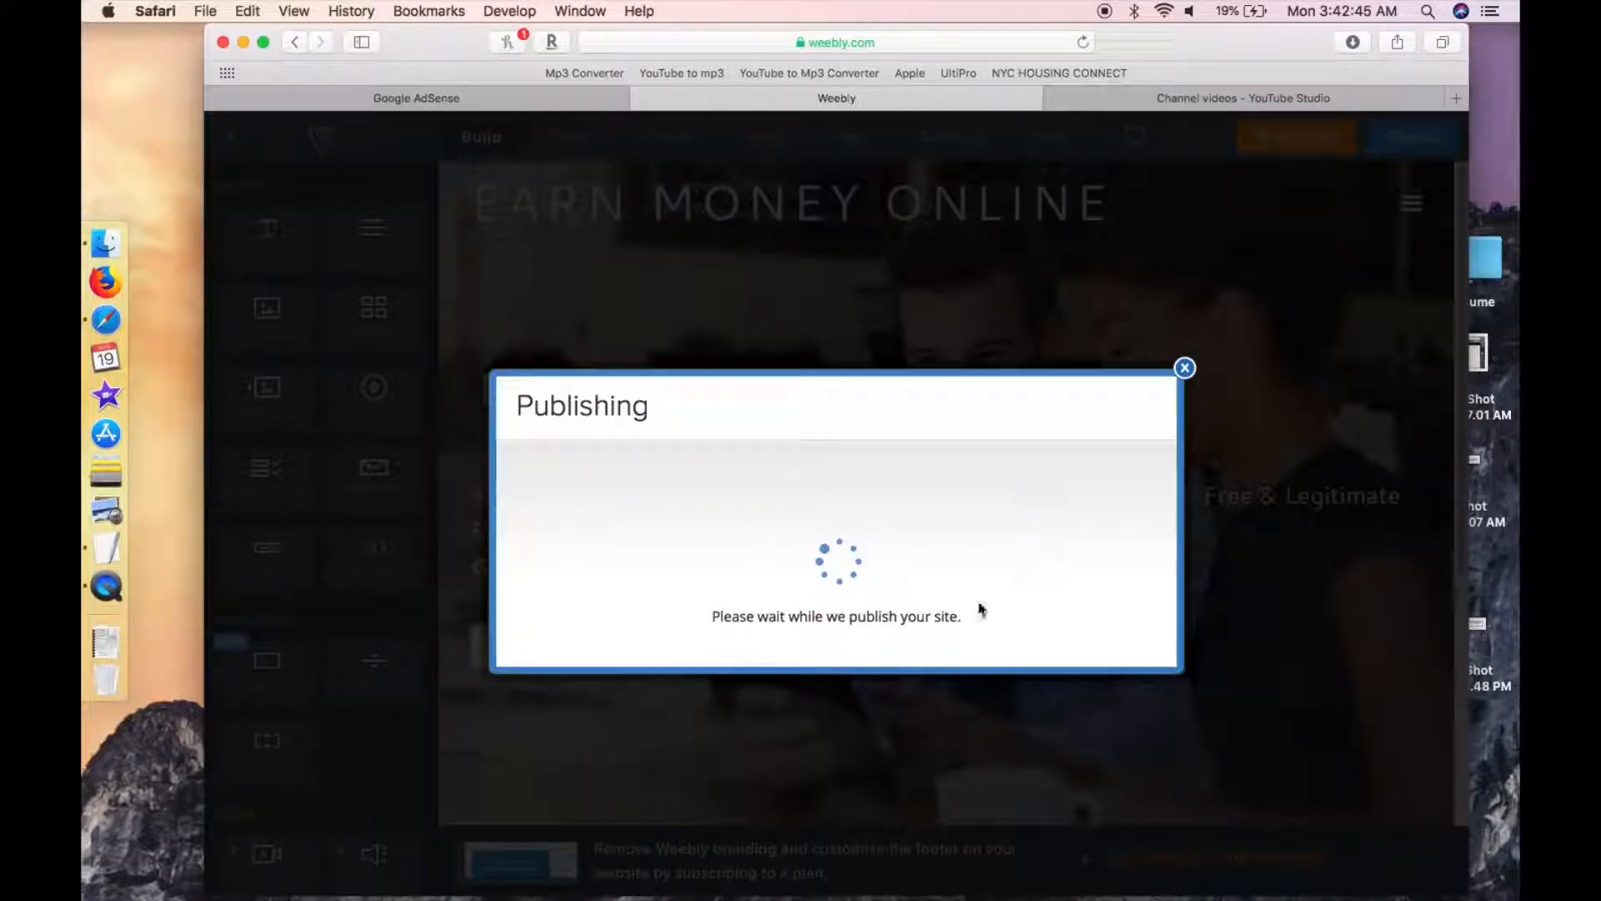